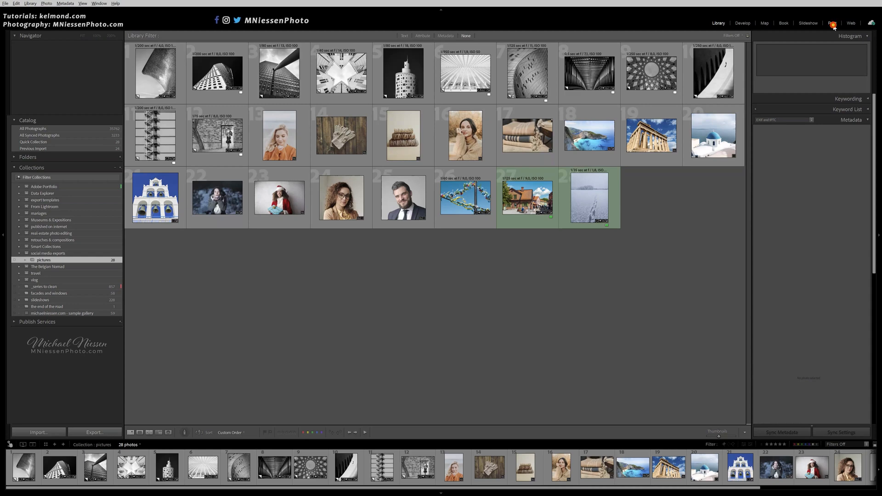
Step: In the Print module, try the 8 x 10 and 4 Wide templates, settling on the single 4 x 6 layout
click(833, 23)
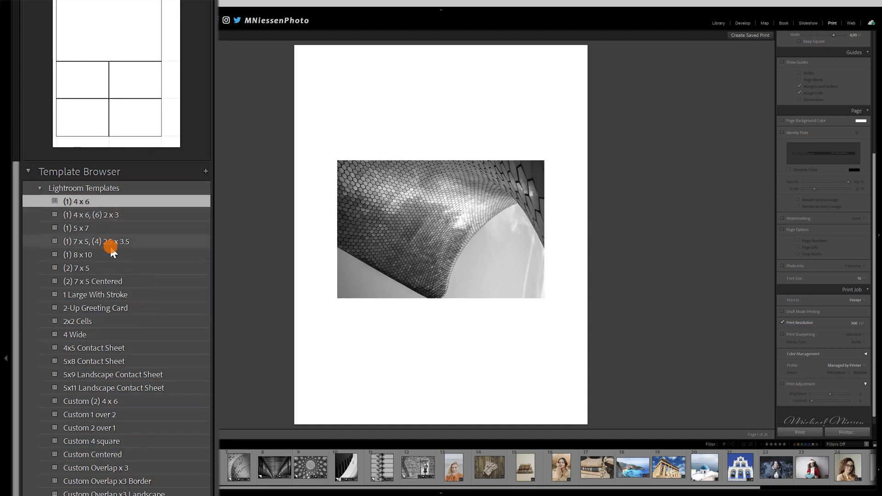
click(78, 254)
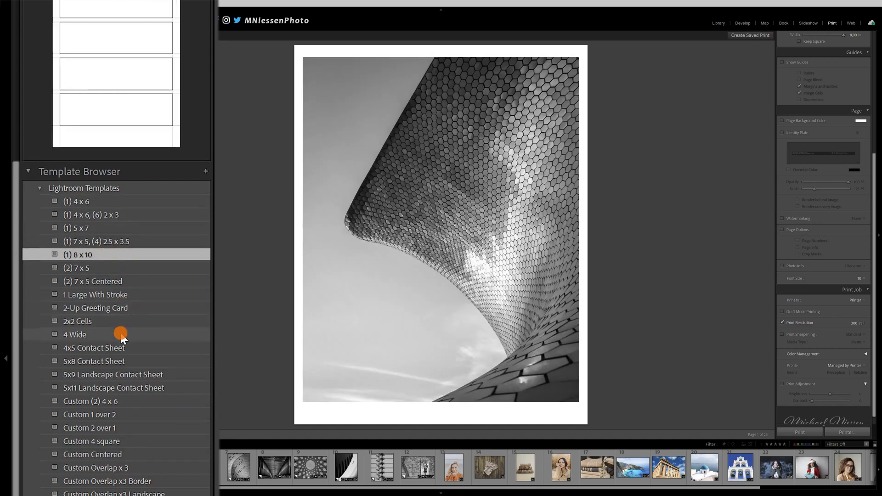
click(79, 201)
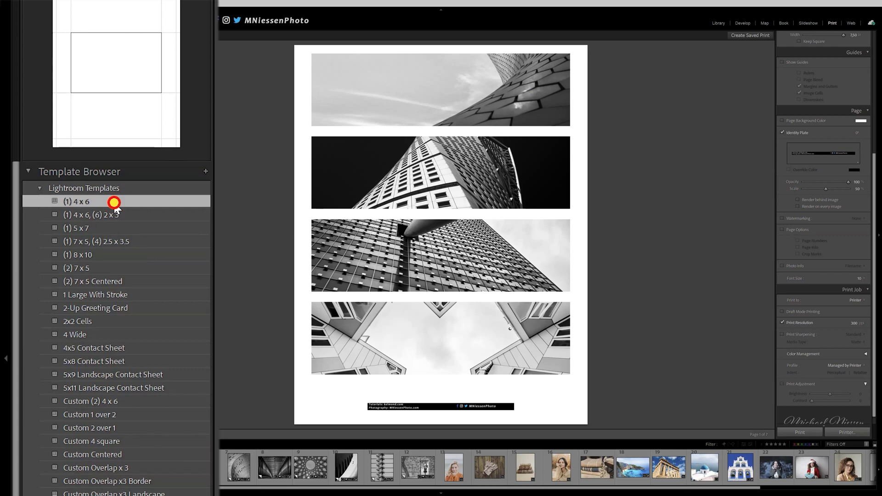
click(78, 201)
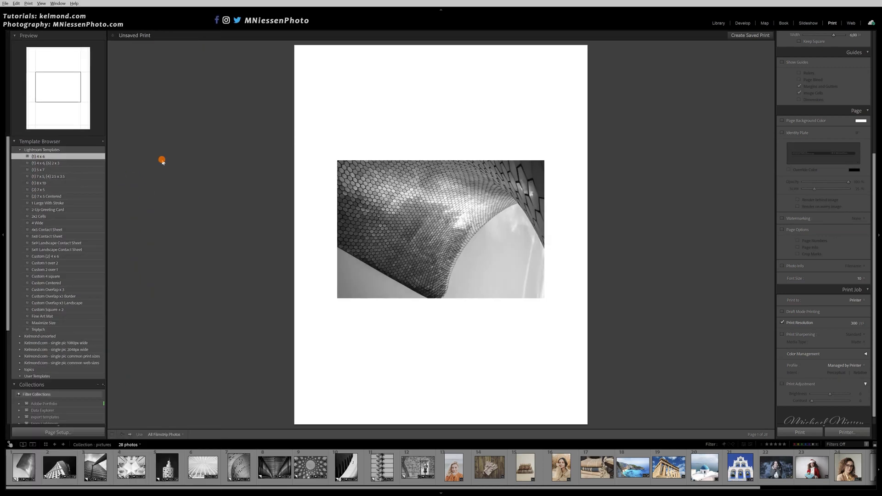
mouse_move(228, 153)
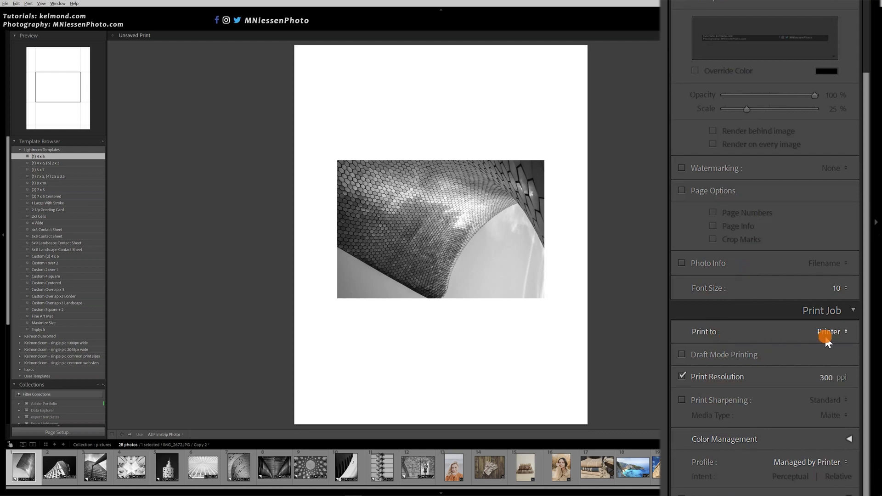
Step: Set Print to: JPEG File so the job outputs a JPEG instead of printing
click(831, 332)
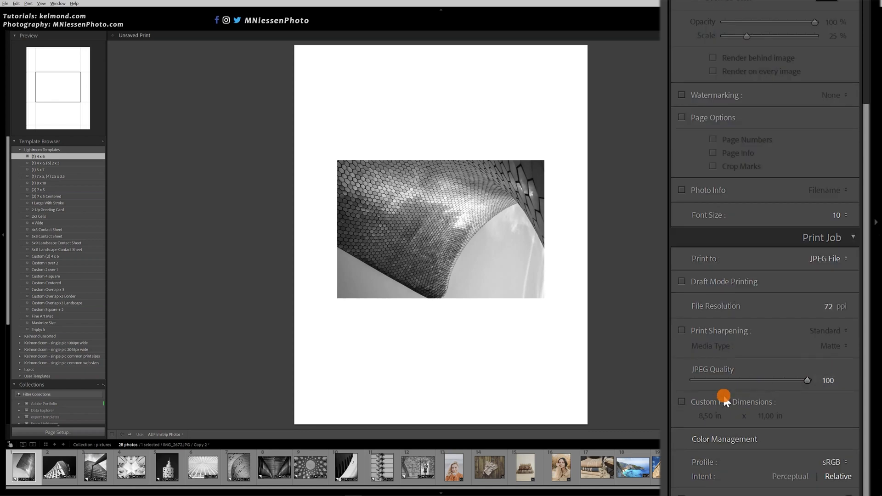
Step: Enable custom file dimensions of 4 x 4 in at 270 ppi and set JPEG quality to 90
click(681, 401)
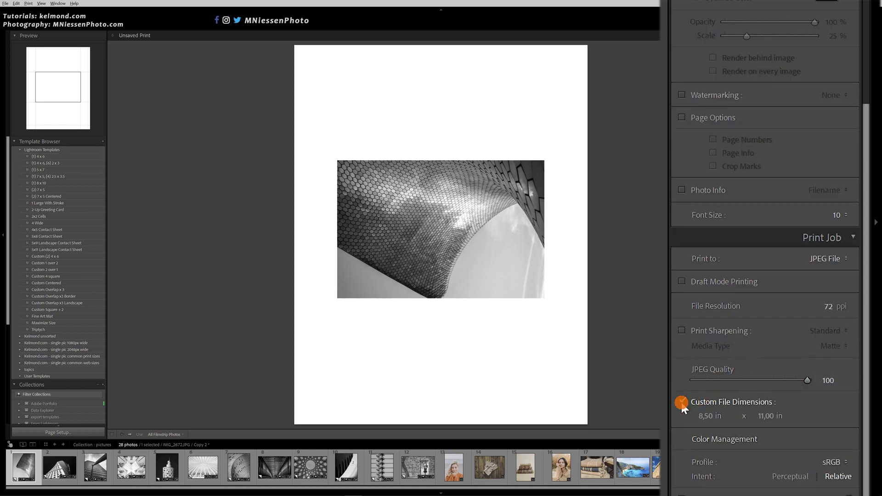
click(681, 404)
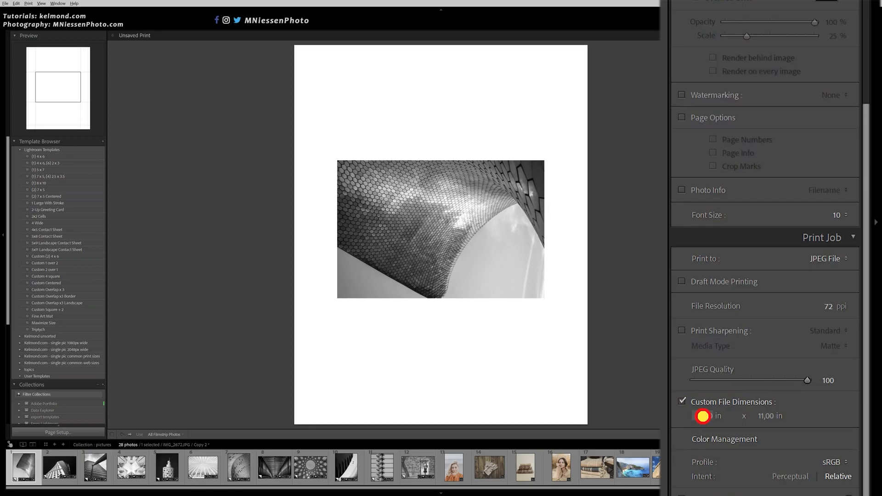
click(702, 416)
text(4)
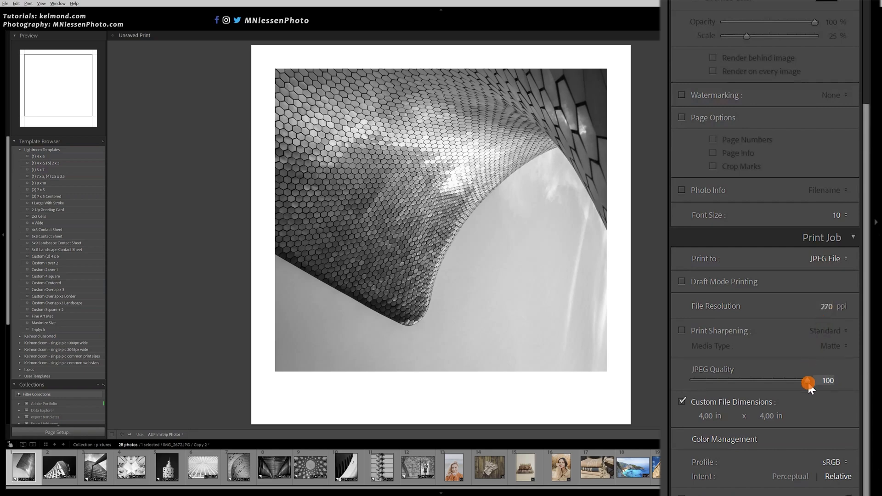
click(808, 383)
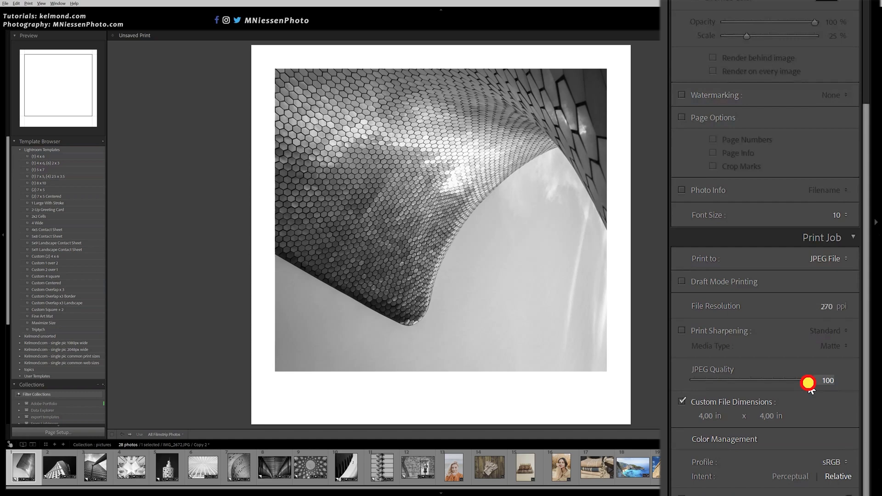
drag(808, 382, 790, 382)
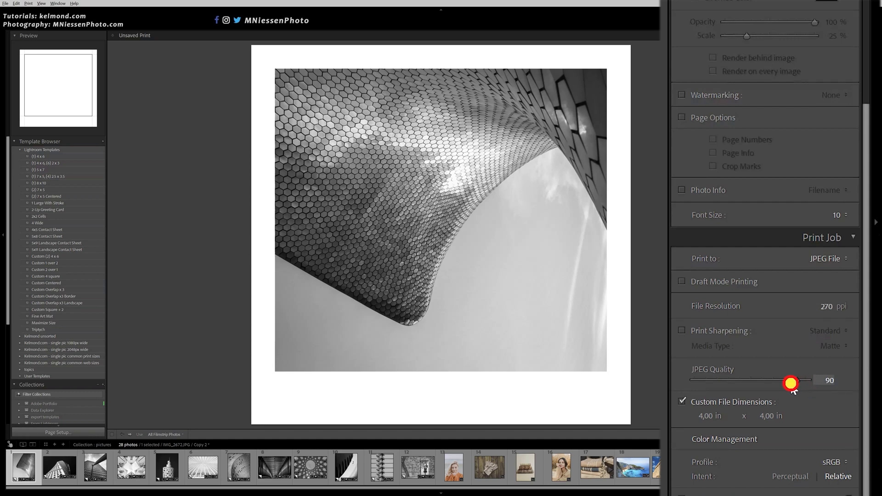
drag(790, 383, 779, 383)
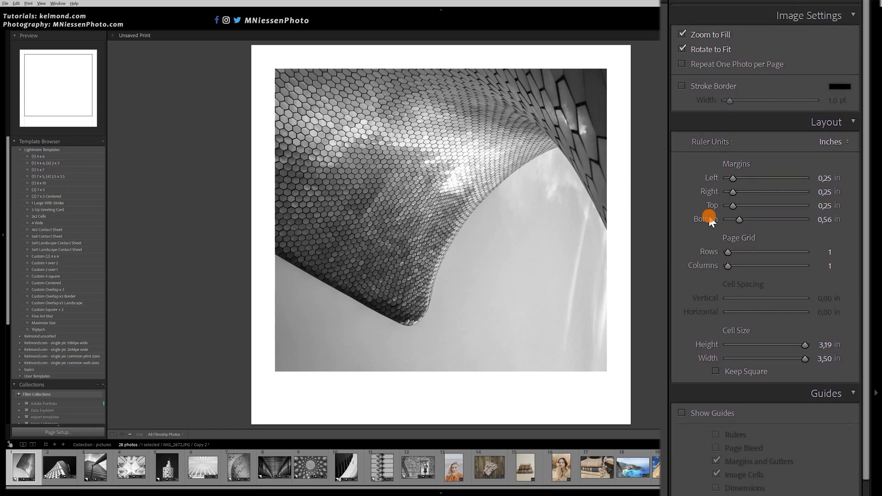
Step: Turn off Rotate to Fit and Zoom to Fill so the full photo sits uncropped in the cell
click(683, 50)
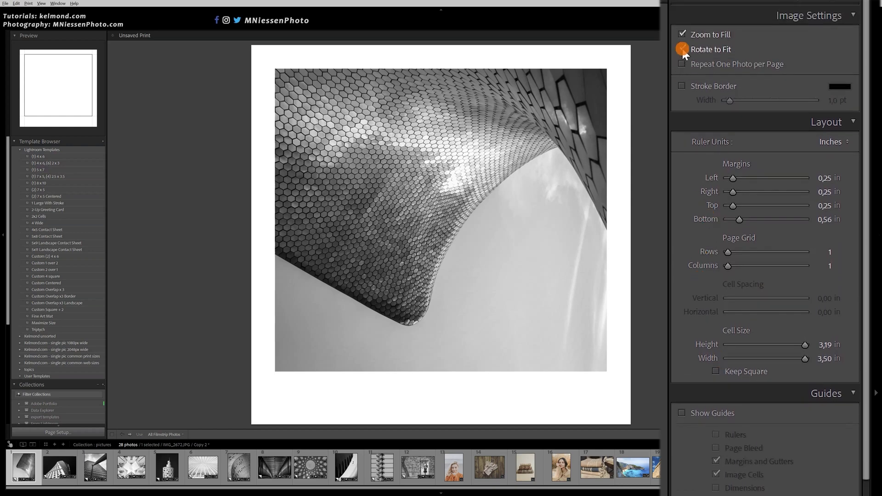
click(683, 50)
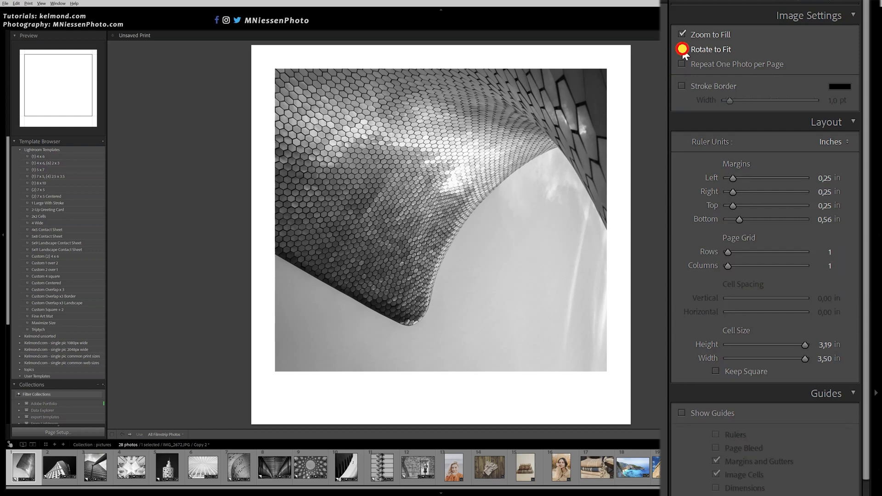
click(683, 34)
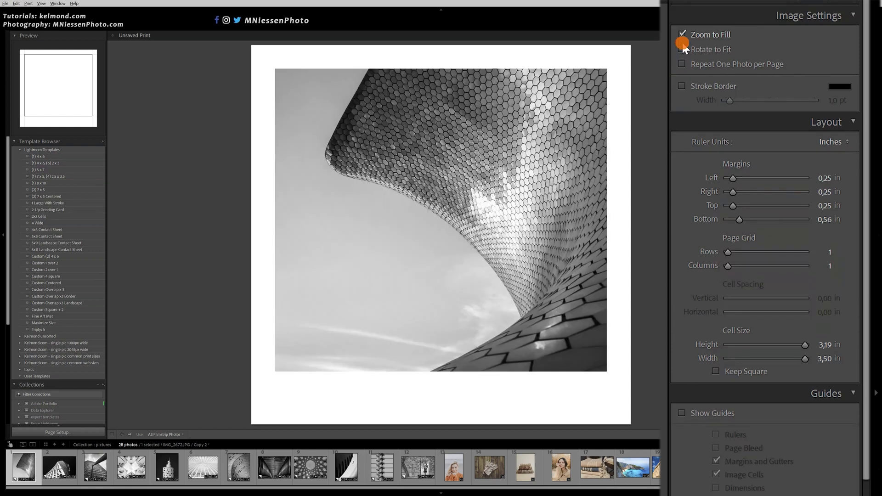
click(682, 34)
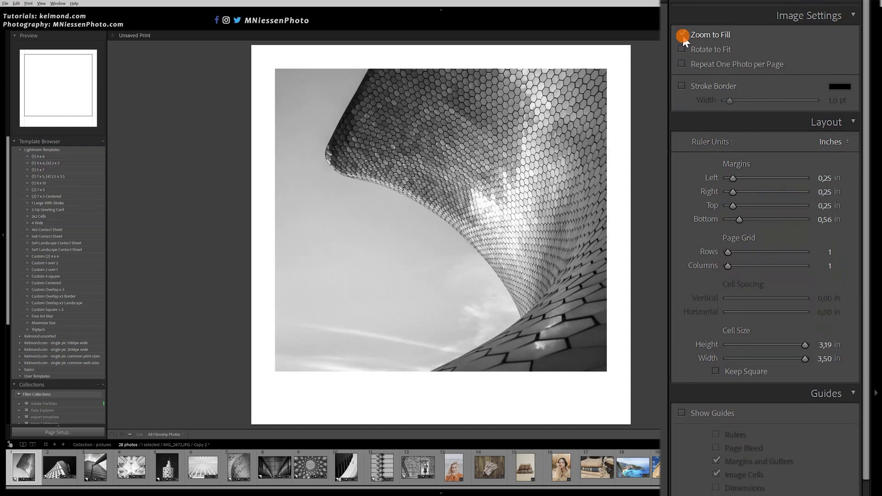
click(683, 34)
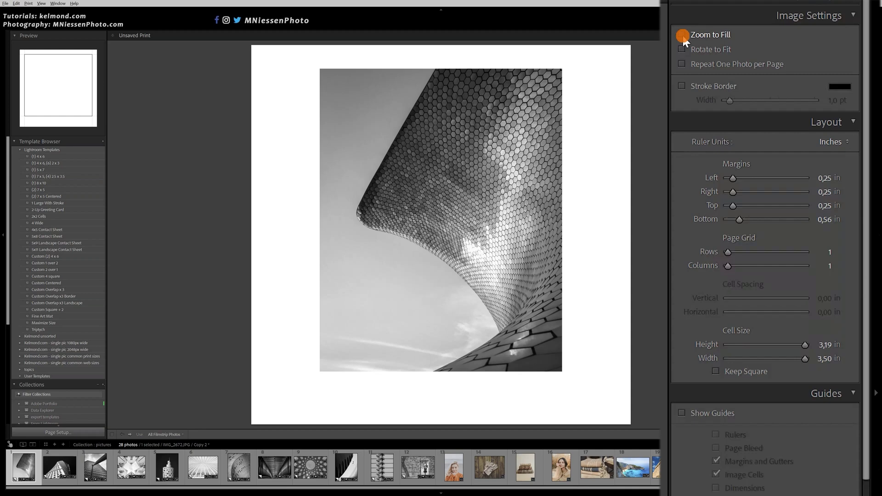
click(682, 34)
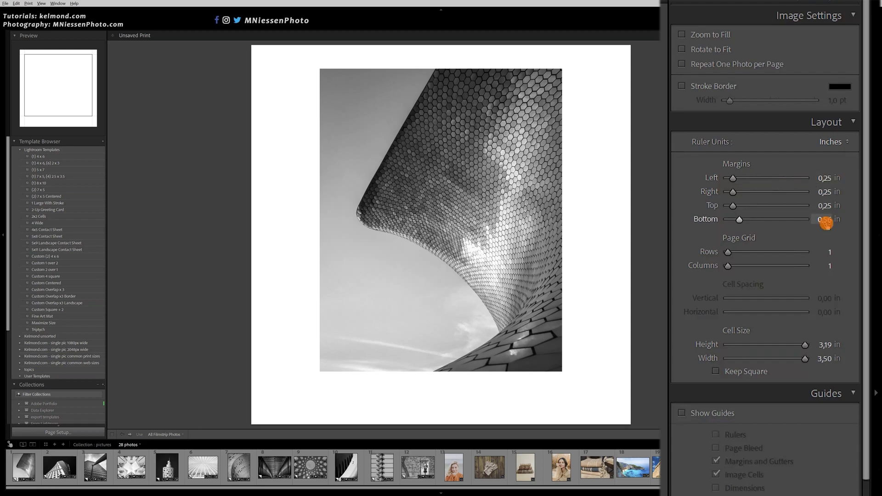
Step: Bring the bottom margin to 0.10 in like the others and preview with the dark tower photo
click(827, 219)
text(0,25)
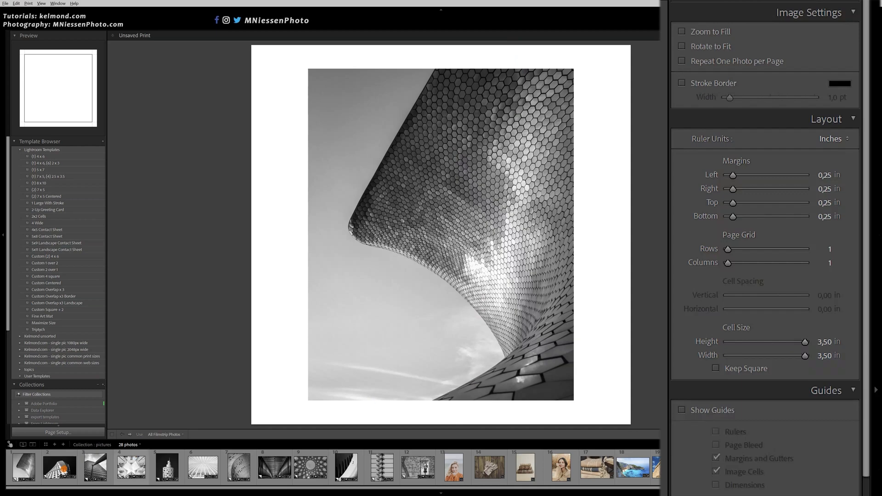
click(59, 468)
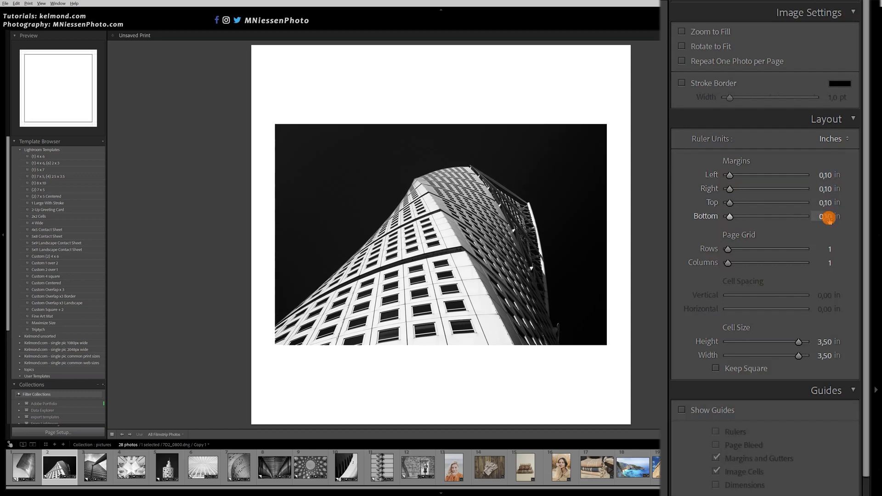
drag(828, 217, 780, 221)
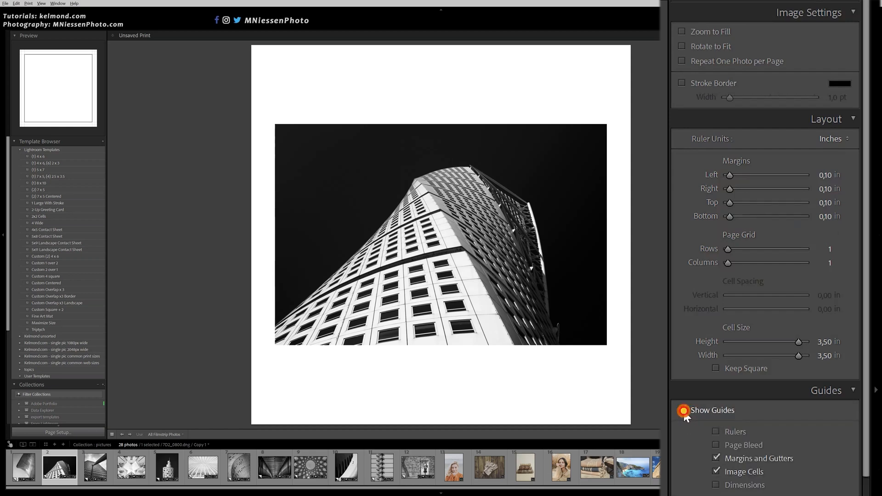
Step: Show guides, enlarge the cell to 4.00 x 4.00 in with zero margins, and preview the hexagon-facade photo
click(683, 409)
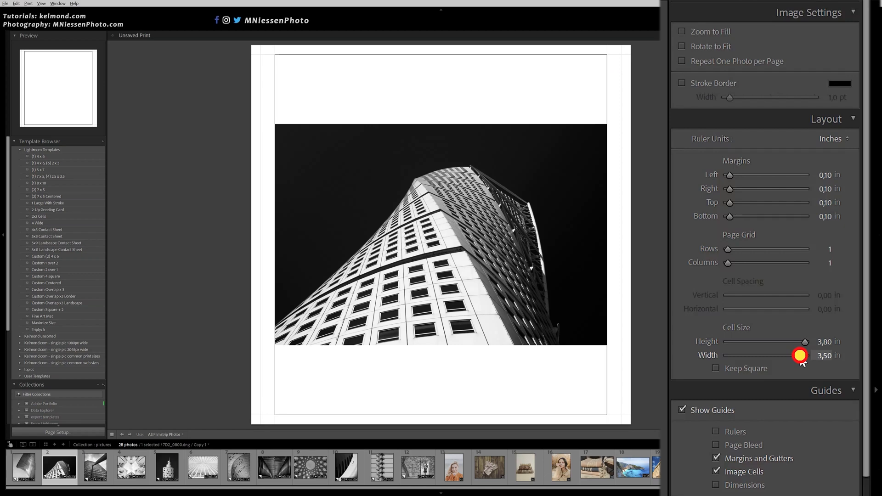
drag(798, 355, 821, 354)
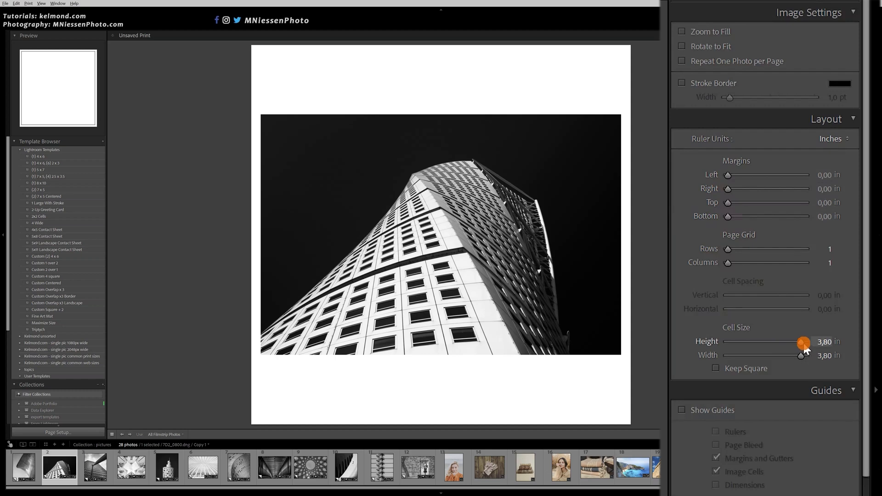
drag(801, 342, 827, 281)
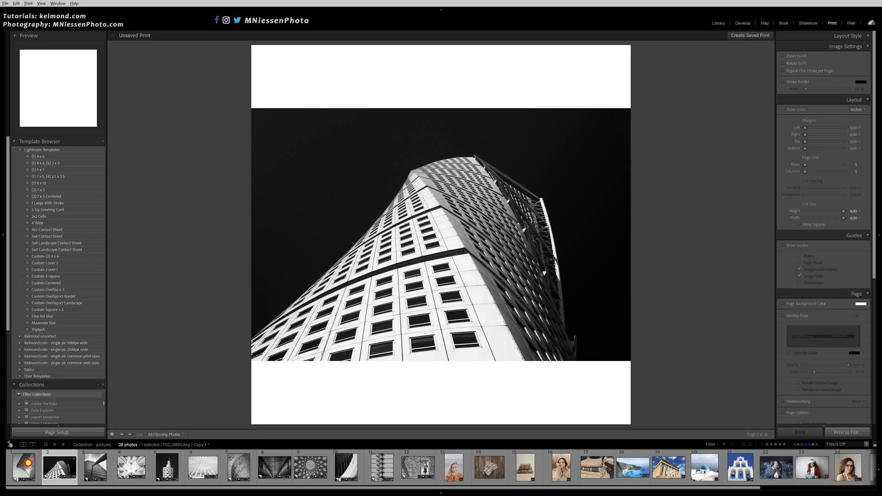
click(23, 467)
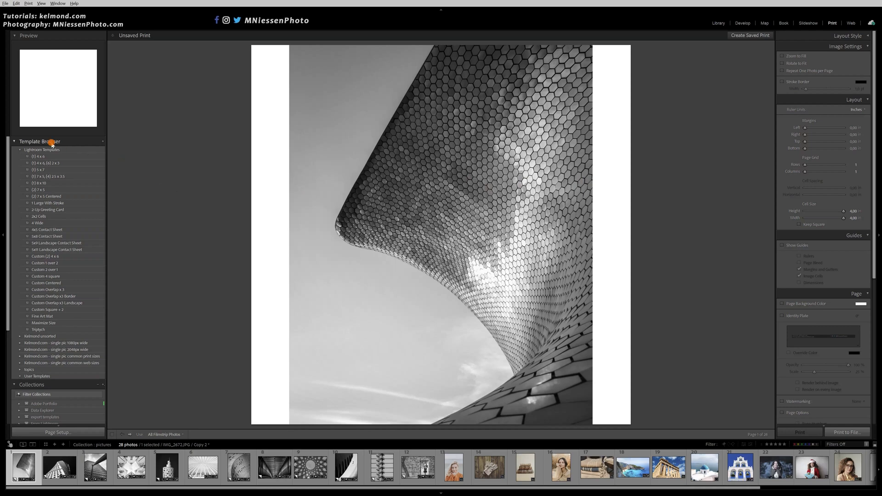
mouse_move(101, 143)
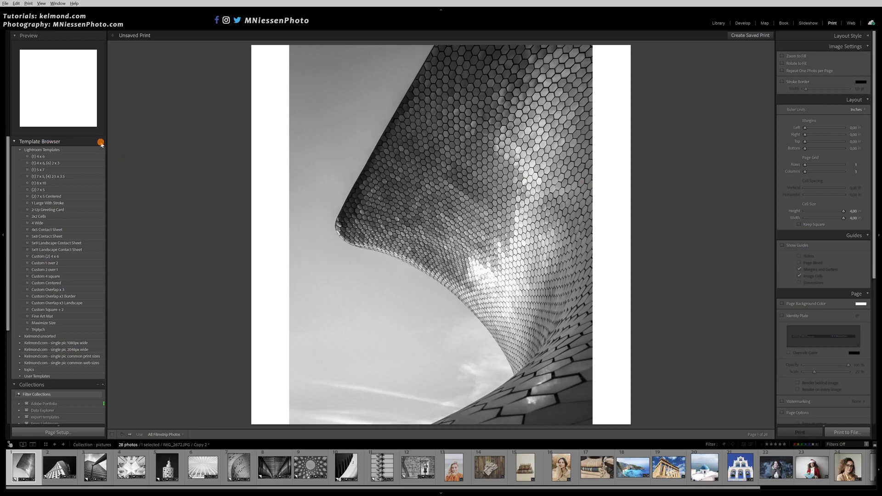
Step: Save the layout as template 'instagram square' in a newly created 'social media' folder
click(101, 142)
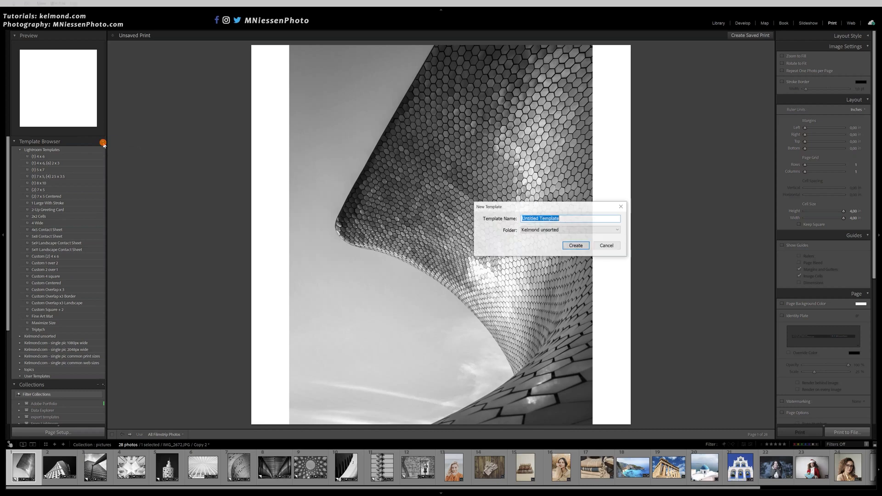
text(instagram squa)
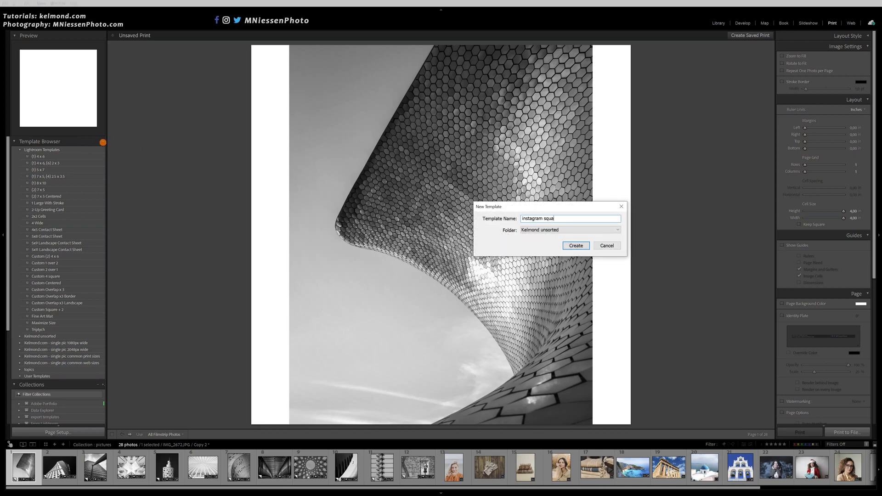
text(re)
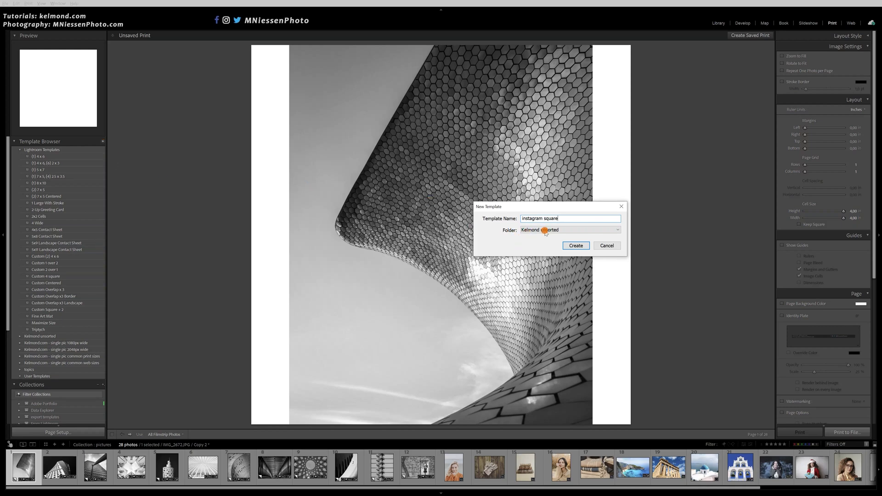
click(568, 229)
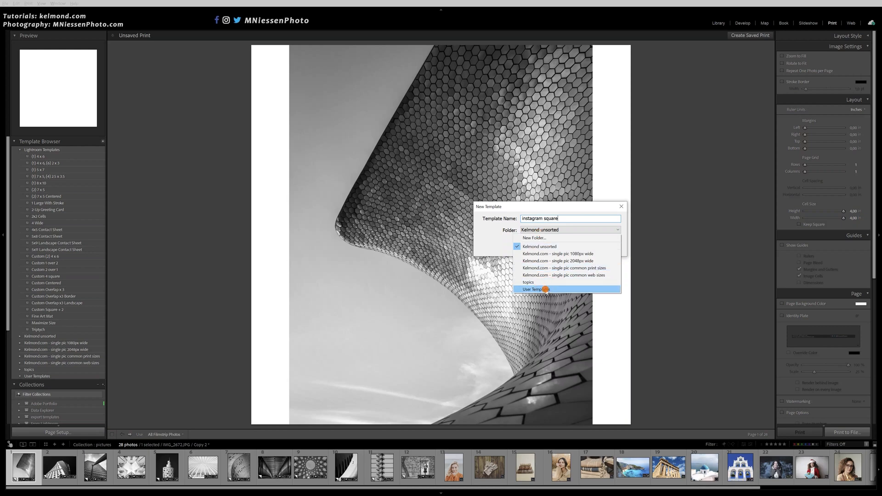
click(534, 290)
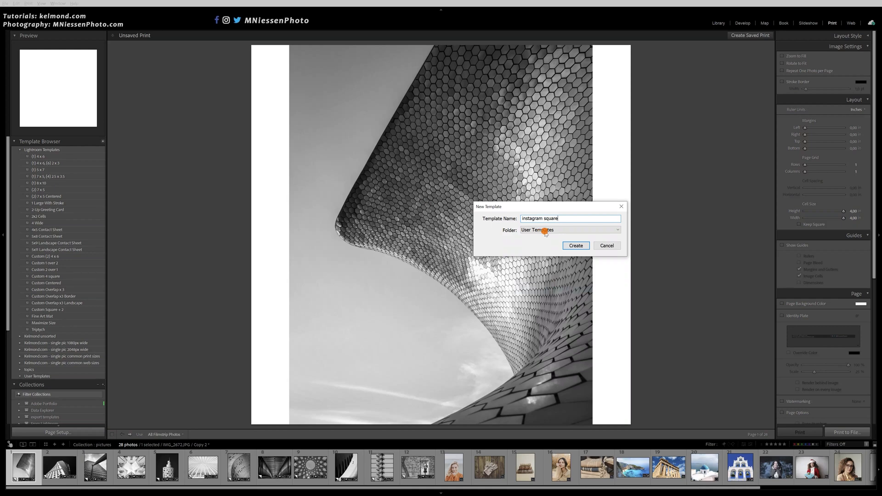
click(567, 230)
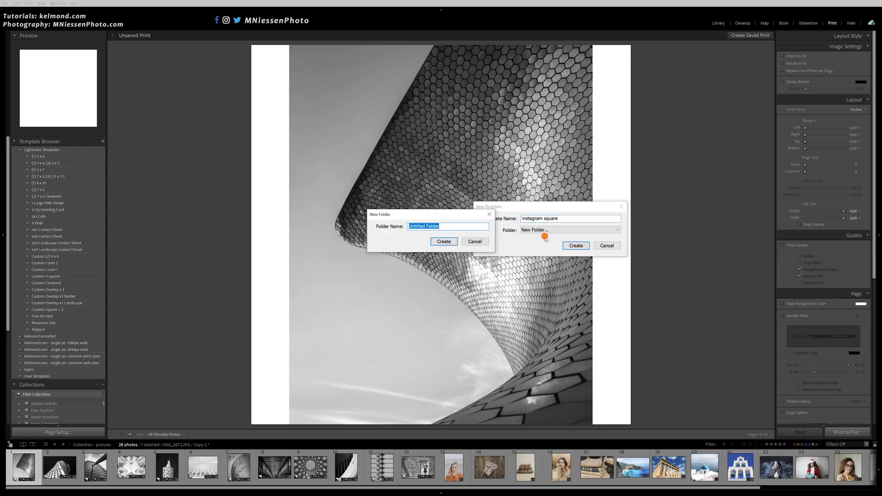
text(social)
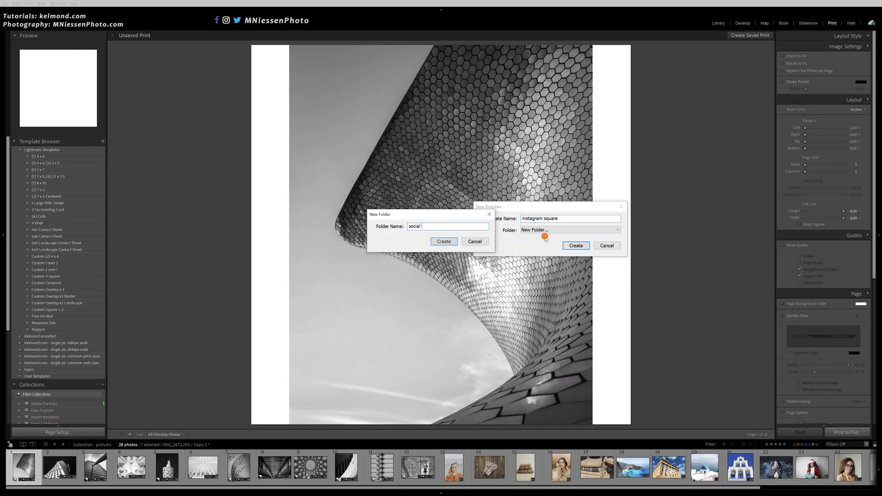
click(443, 242)
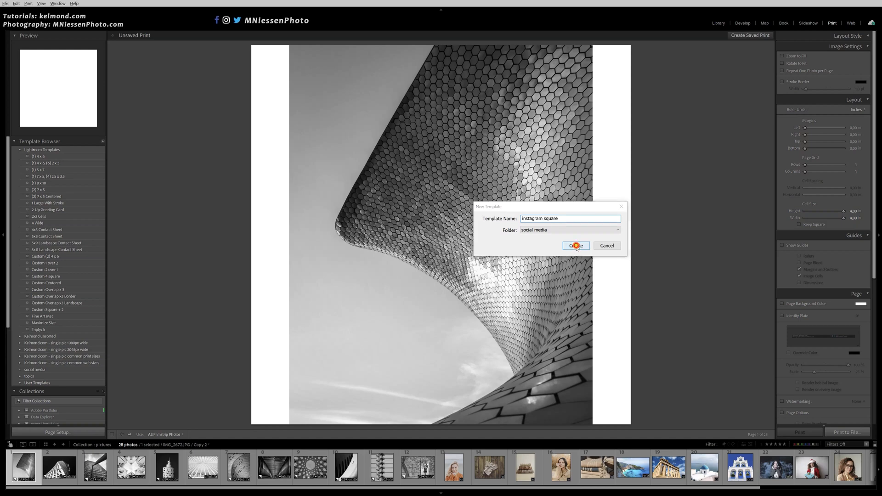
click(575, 246)
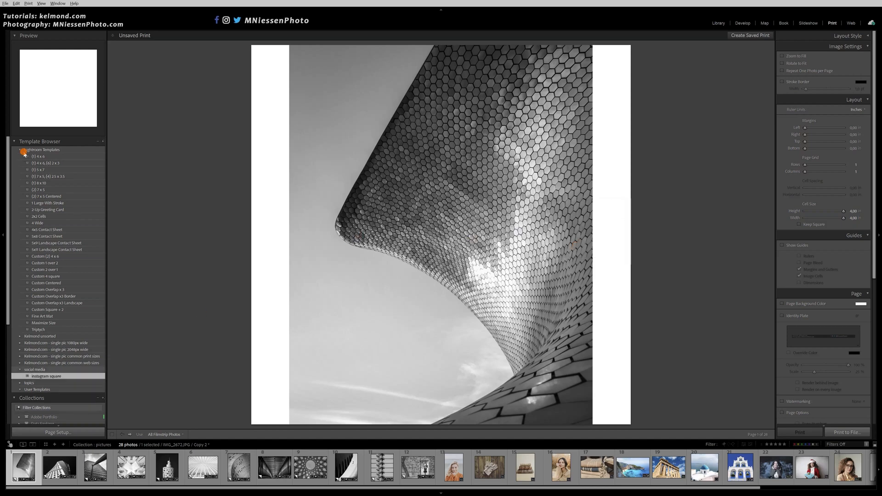
Step: Collapse the built-in Lightroom Templates group and select the instagram square template
click(22, 150)
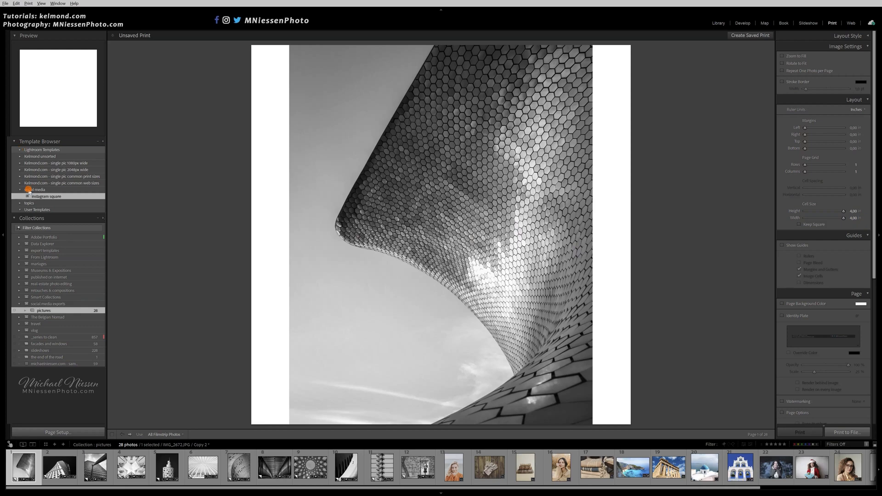
click(37, 189)
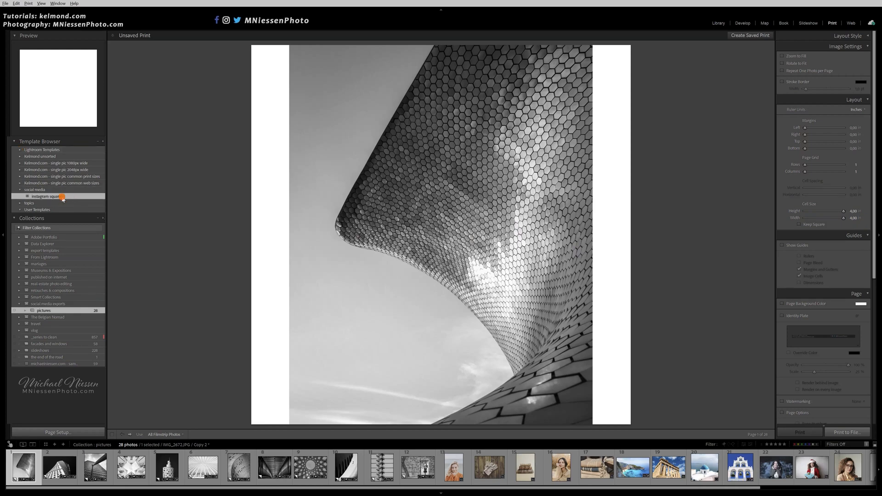
mouse_move(181, 199)
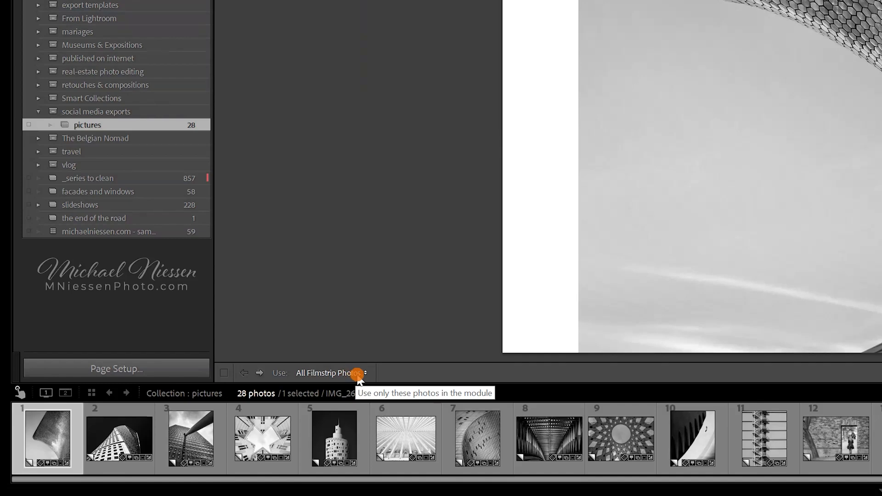
click(330, 373)
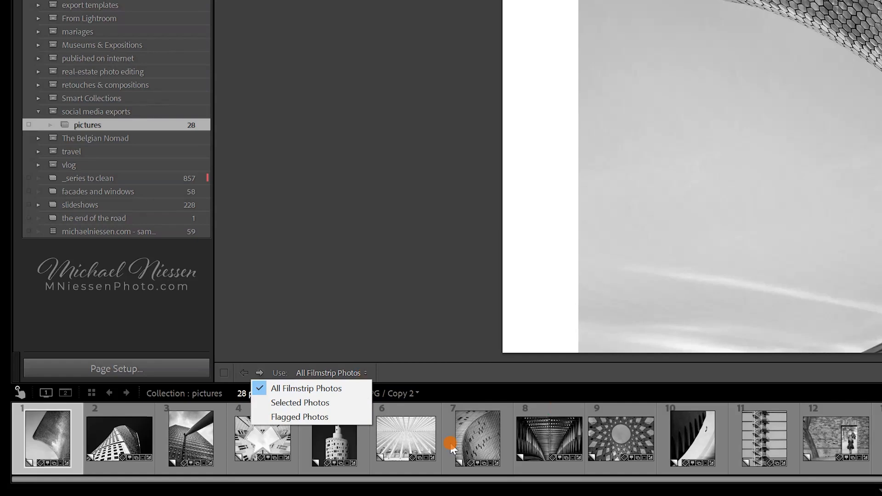
mouse_move(565, 449)
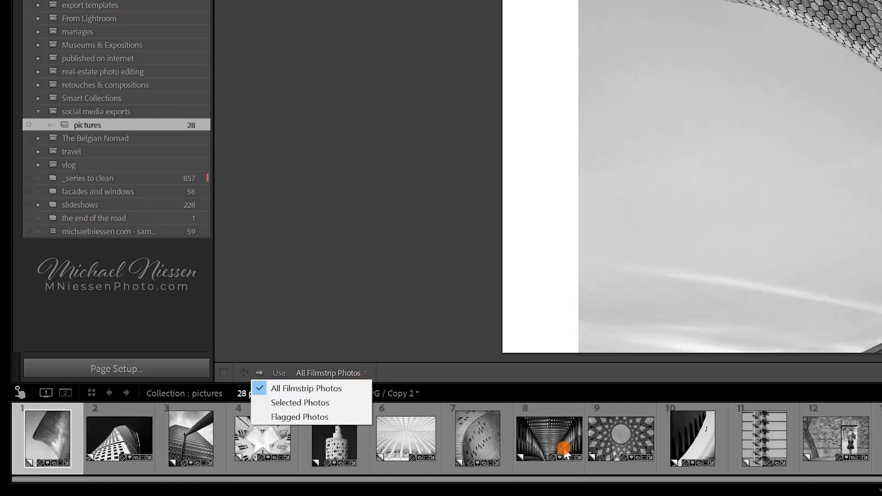
mouse_move(480, 400)
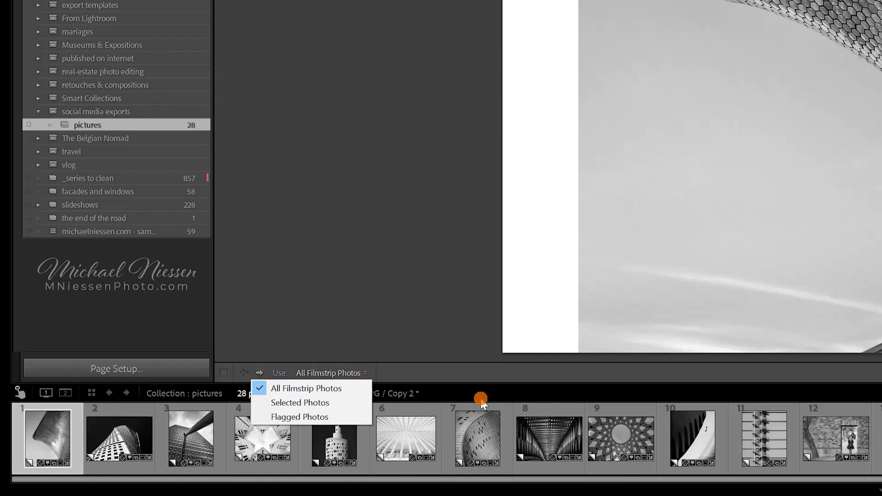
mouse_move(300, 402)
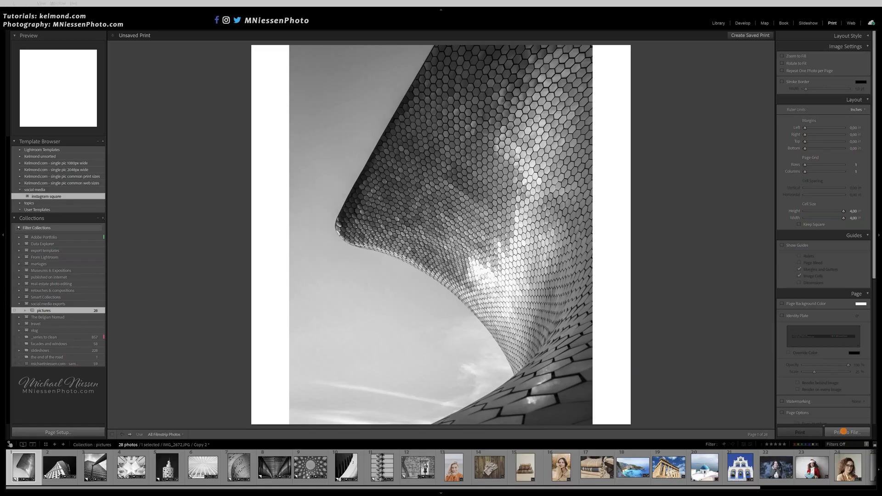
Step: Print to file, saving the JPEG as 'Soumaya Museum' in the tutorial folder
click(846, 431)
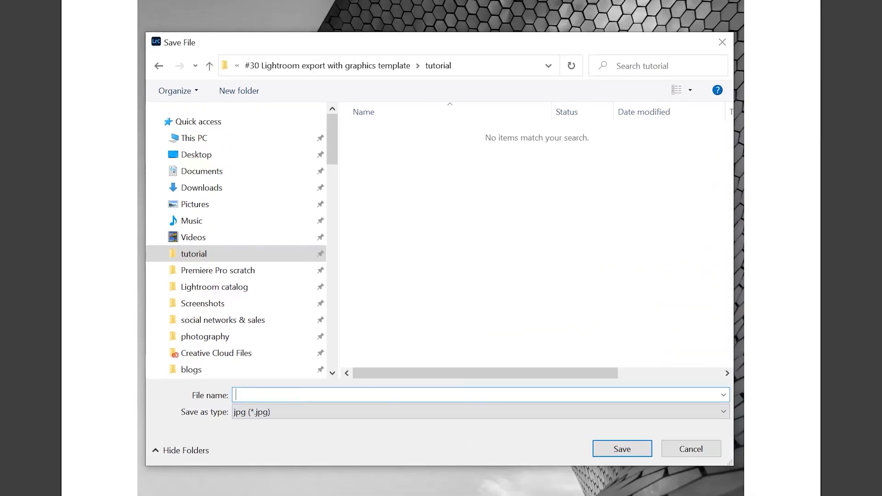
text(S)
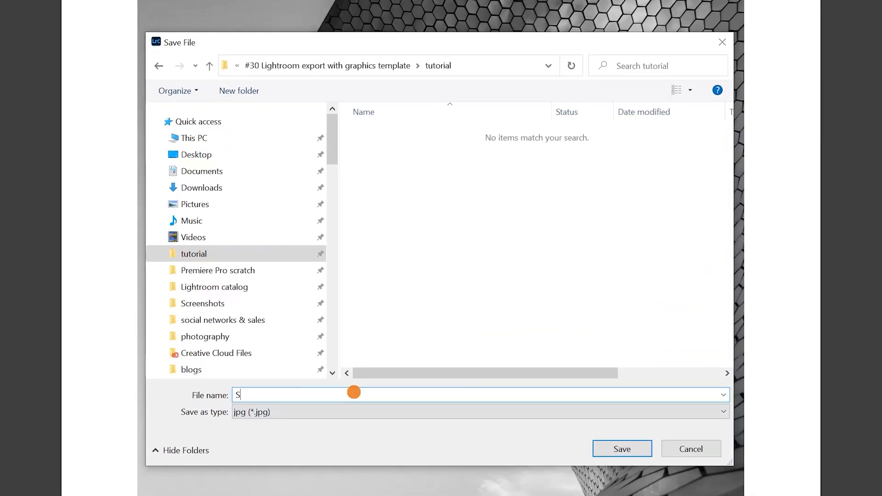
text(oumaya)
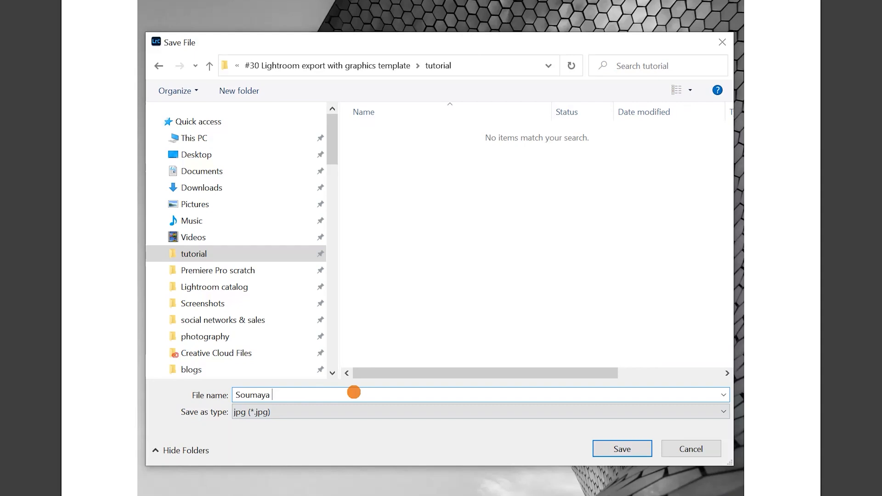
text(Museum)
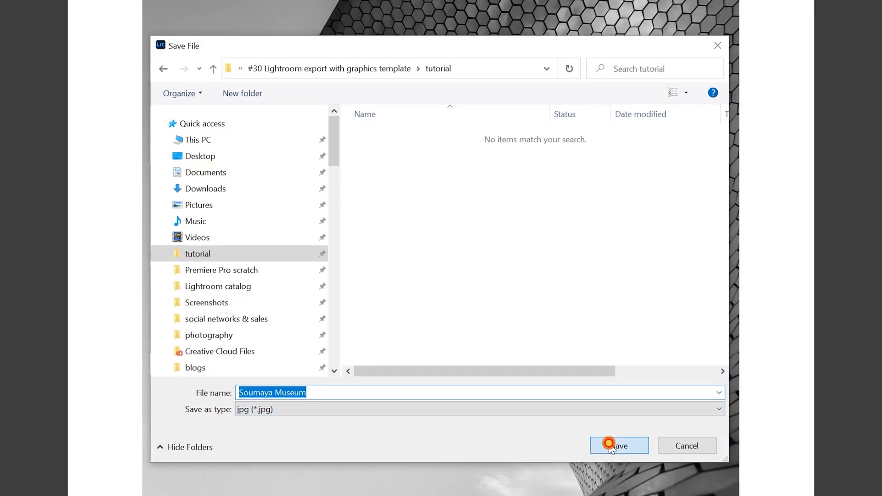
click(618, 446)
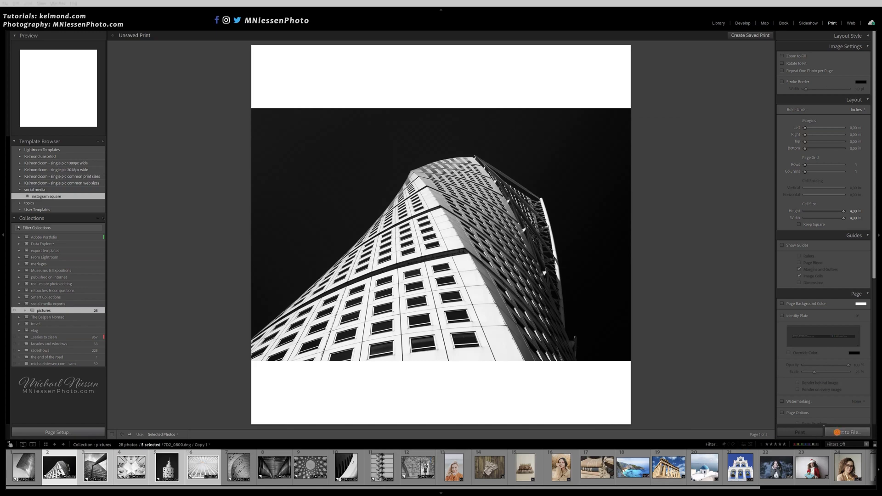
Step: Print the five selected photos to JPEG files in the tutorial folder, proceeding past the overwrite warning
click(847, 432)
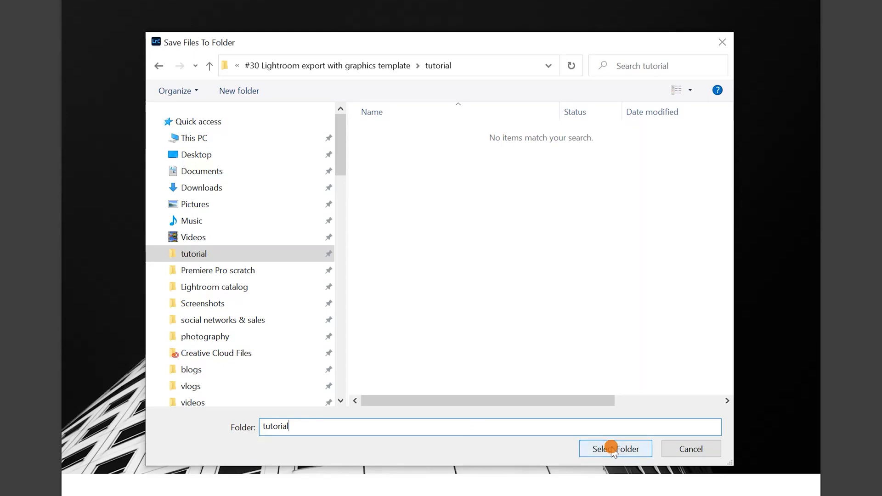
click(614, 449)
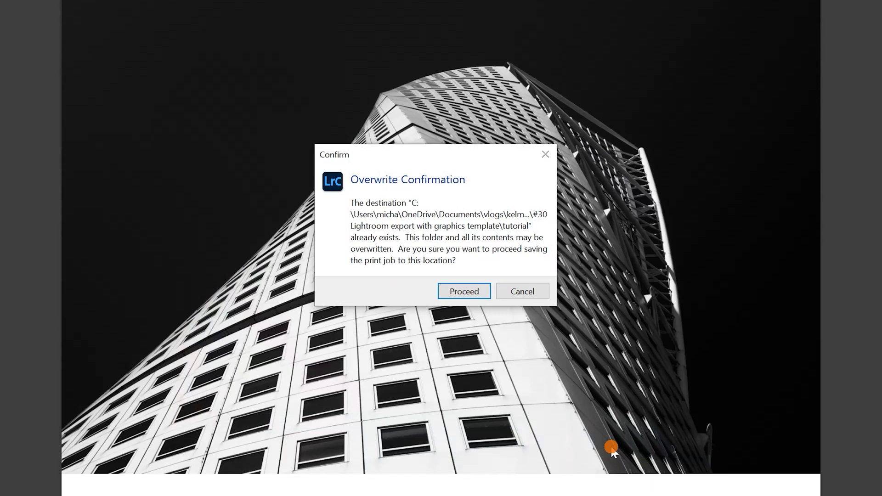
click(464, 292)
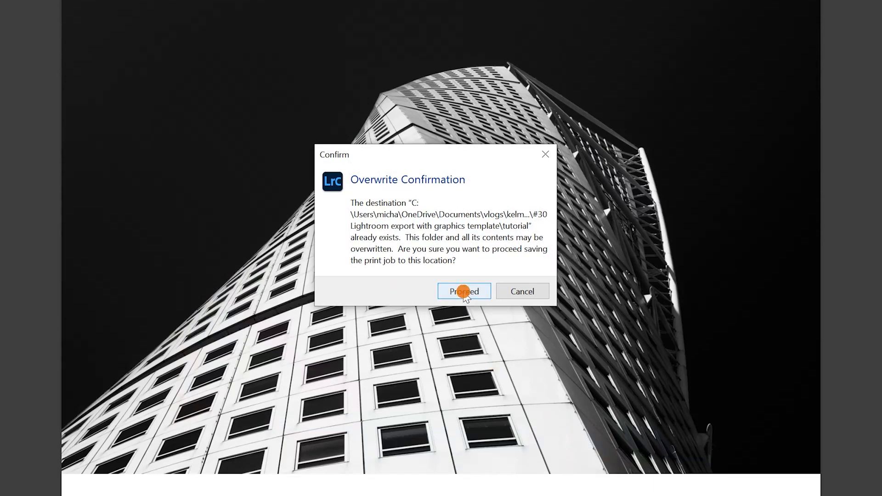
click(463, 292)
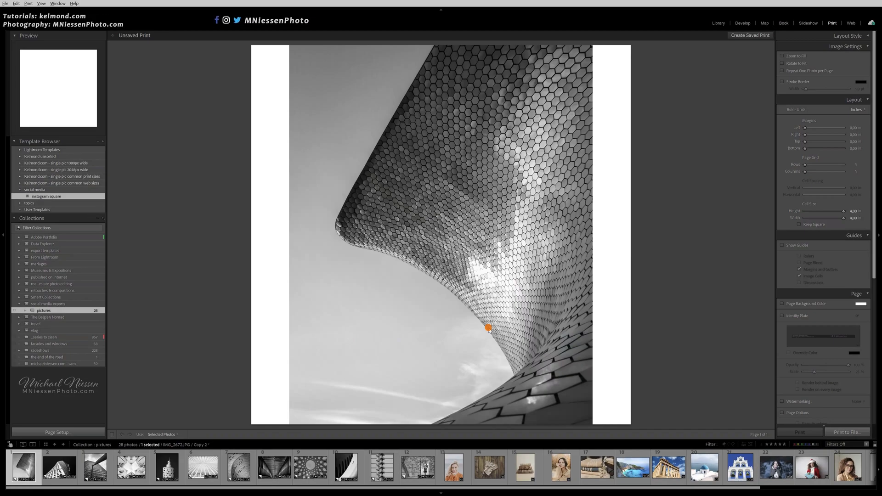
mouse_move(596, 312)
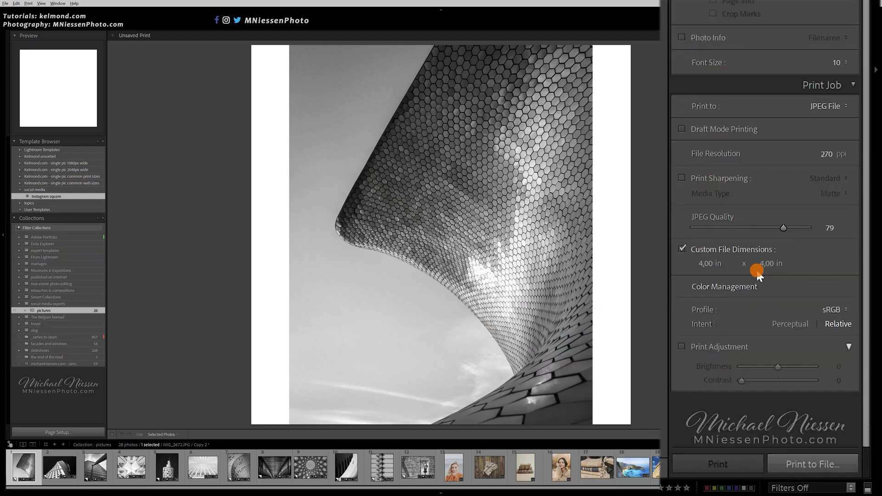
Step: Set Custom File Dimensions to 4 x 5 in and raise the cell height to 5 in
click(766, 263)
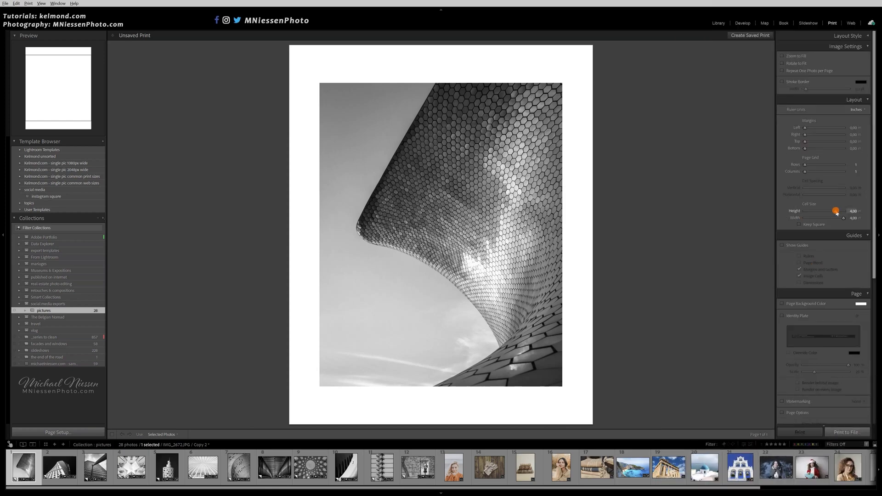
drag(835, 210, 843, 210)
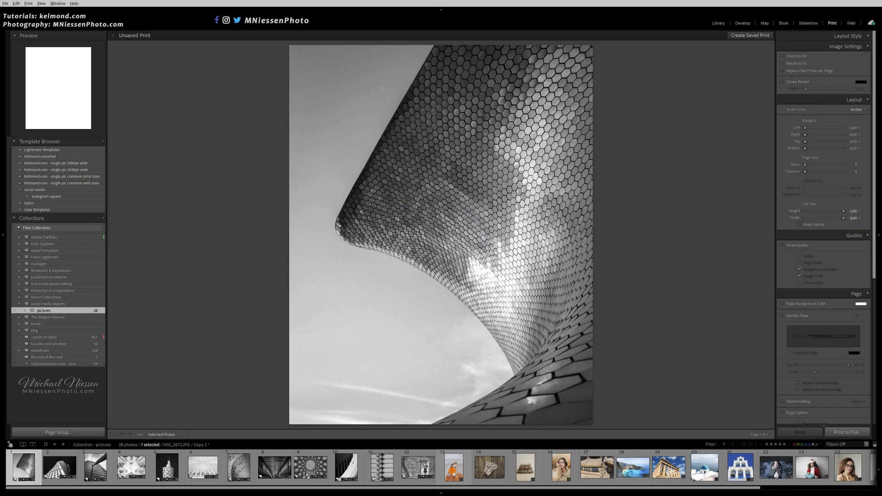
Step: Put the orange-sweater woman's portrait on the page with Zoom to Fill enabled
click(453, 467)
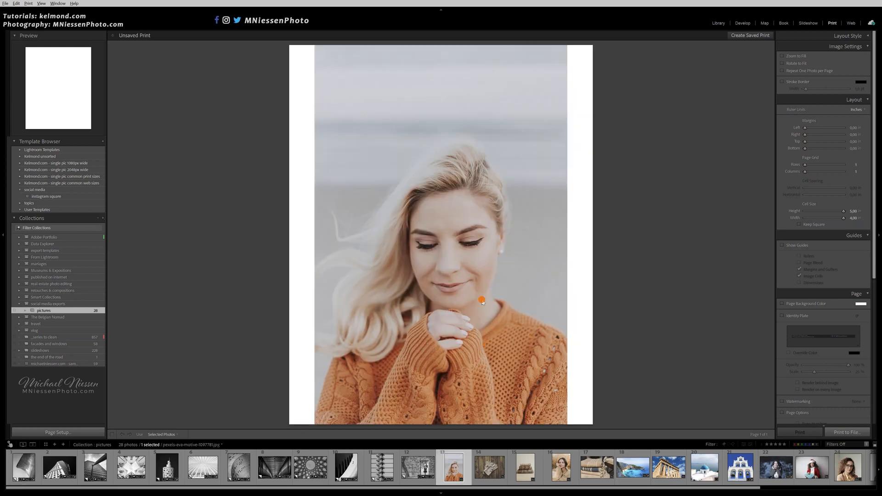
click(782, 56)
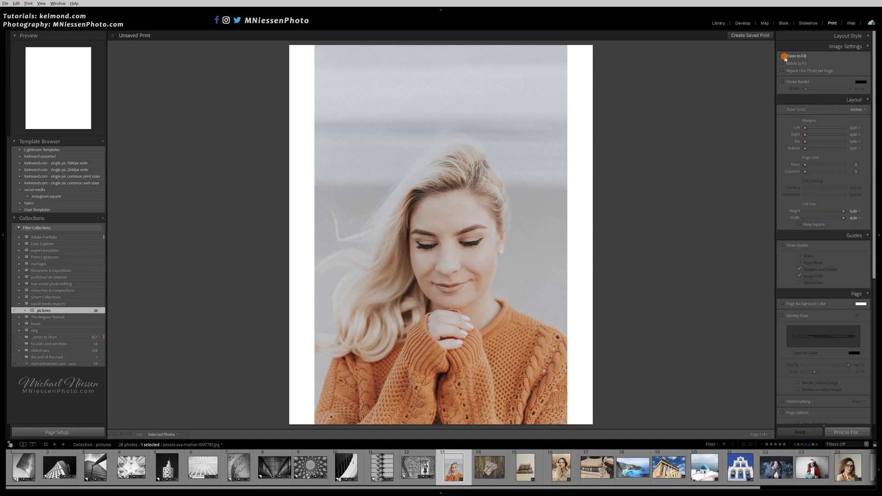
click(783, 56)
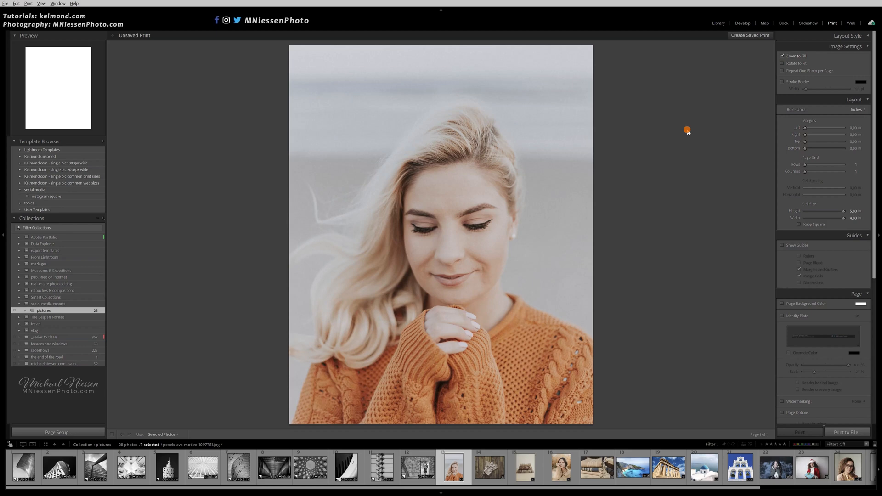
mouse_move(476, 227)
text(instagram 4x5)
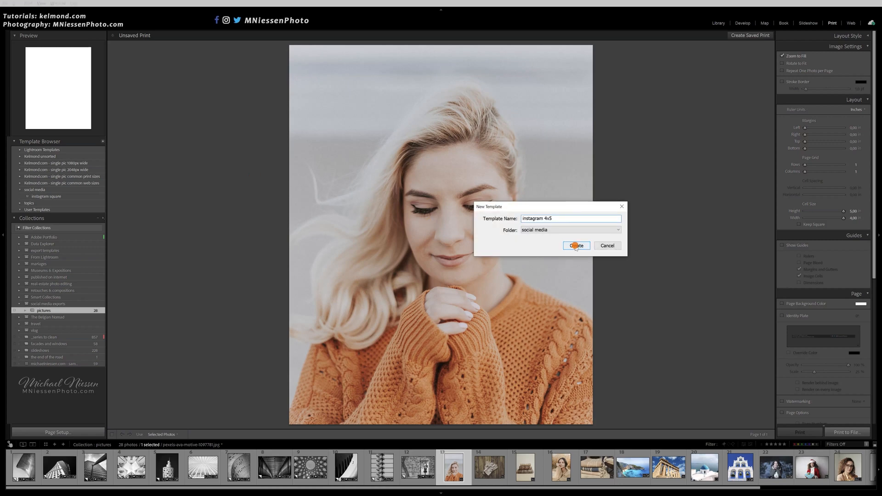
Step: Create the 'instagram 4x5' template inside the social media folder
click(575, 245)
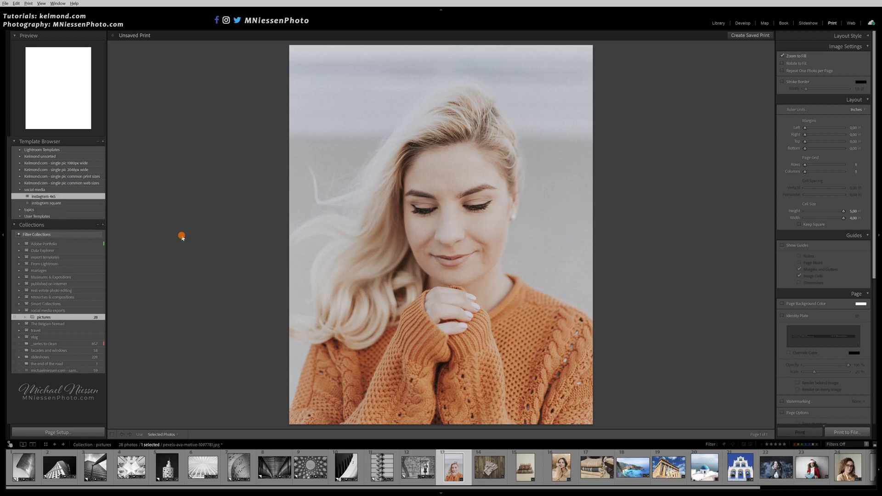
Step: Switch between instagram square and instagram 4x5 to confirm each layout applies
click(46, 203)
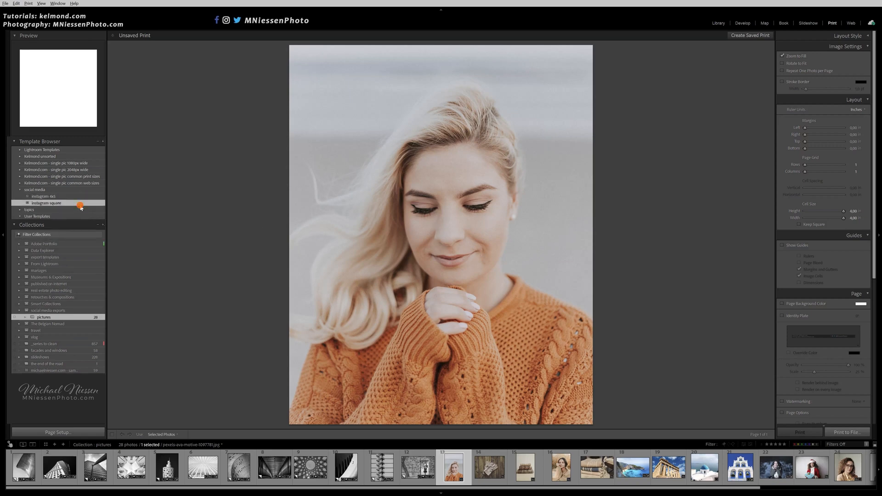
click(43, 196)
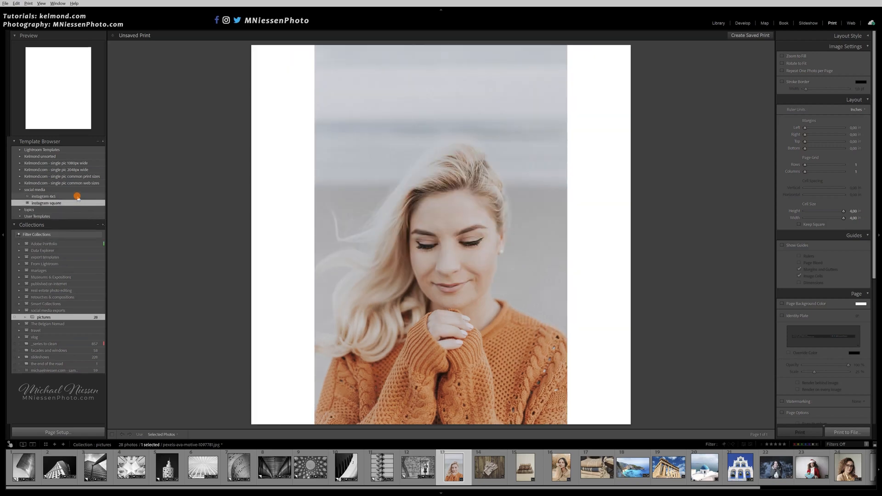
click(44, 197)
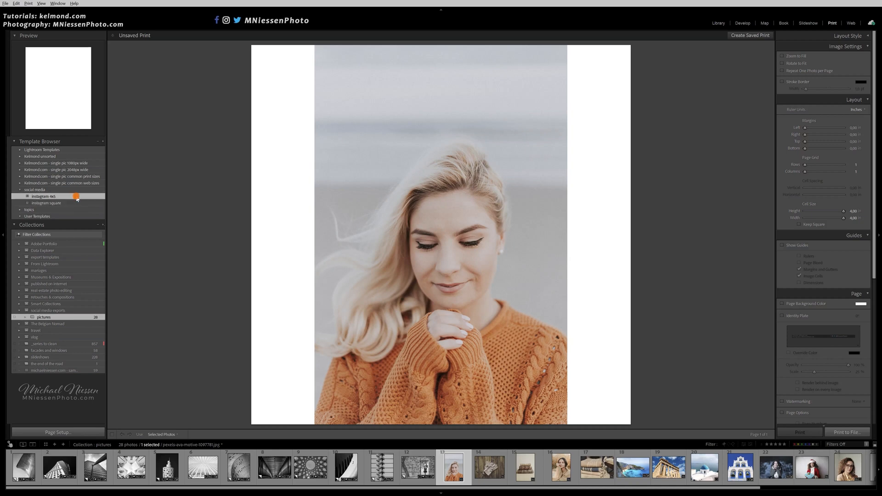
click(782, 56)
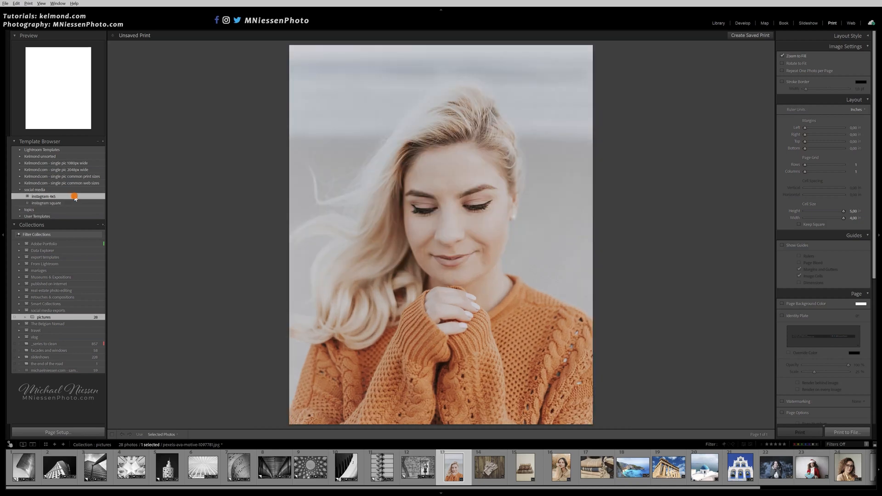